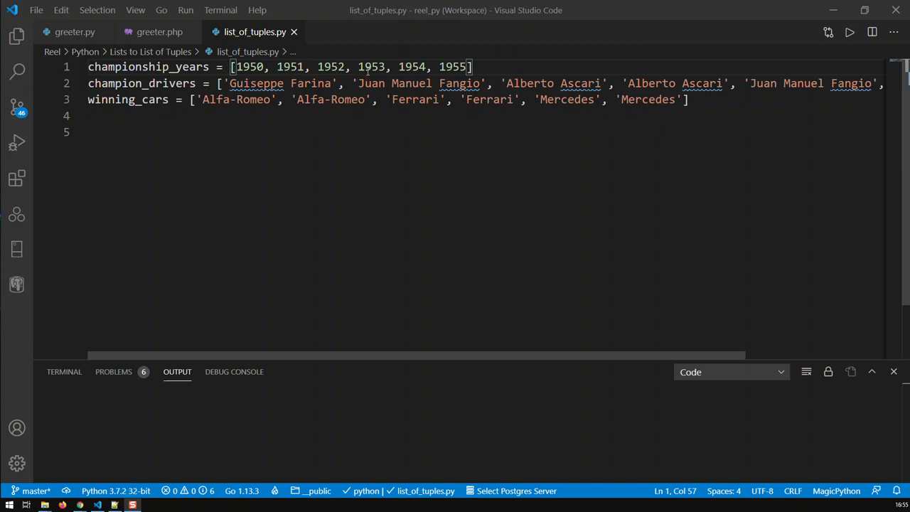
mouse_move(356, 137)
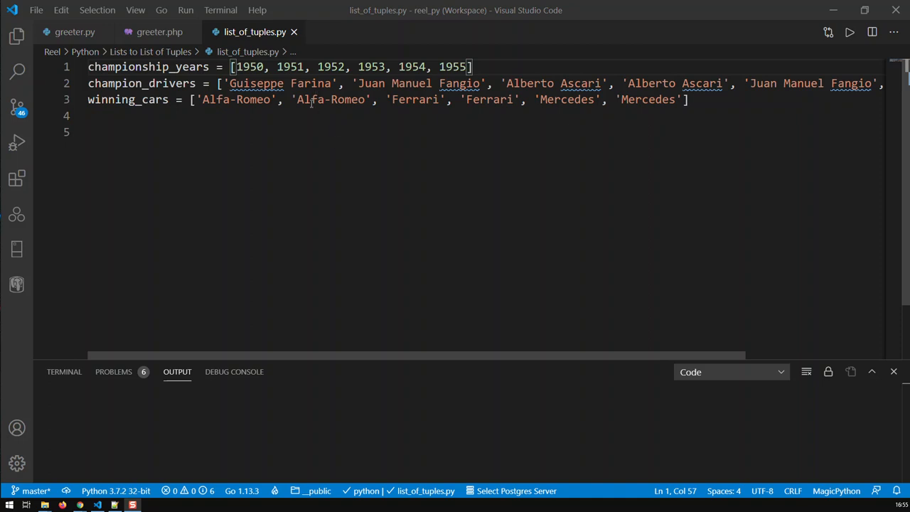
mouse_move(296, 119)
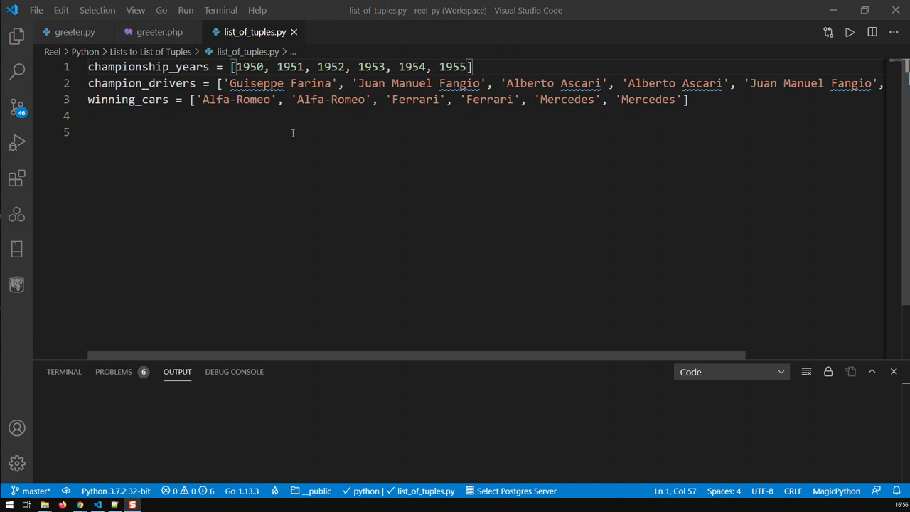
mouse_move(211, 116)
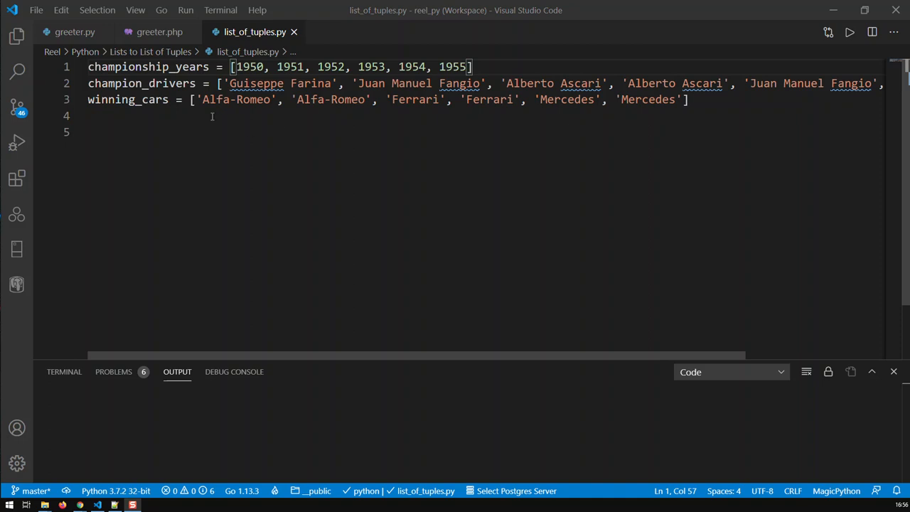
mouse_move(248, 155)
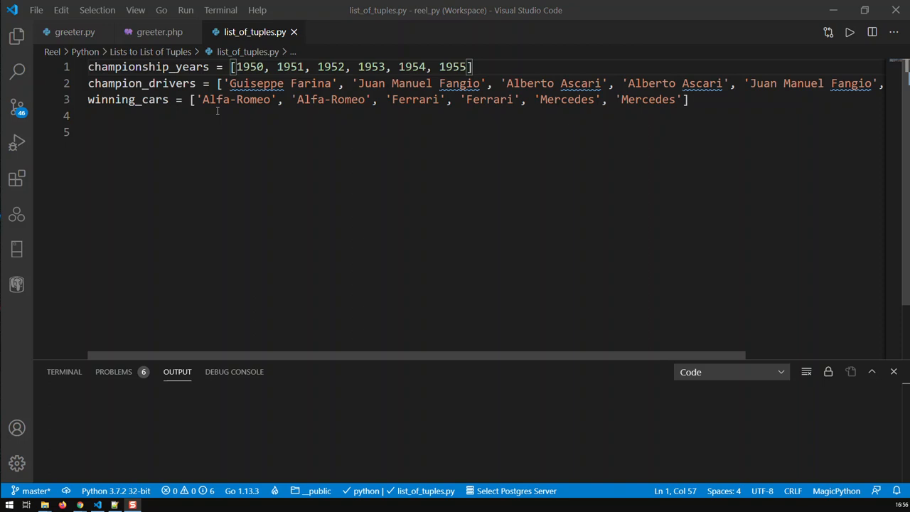
mouse_move(273, 108)
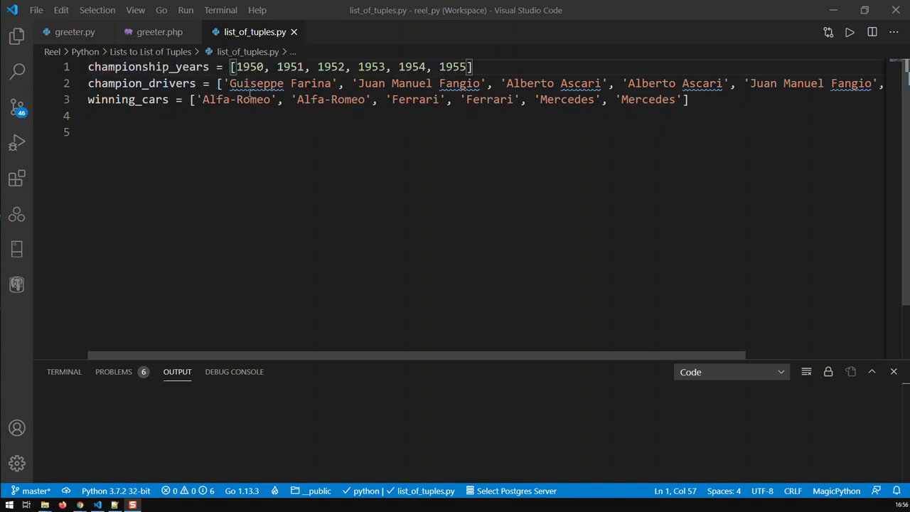
mouse_move(423, 165)
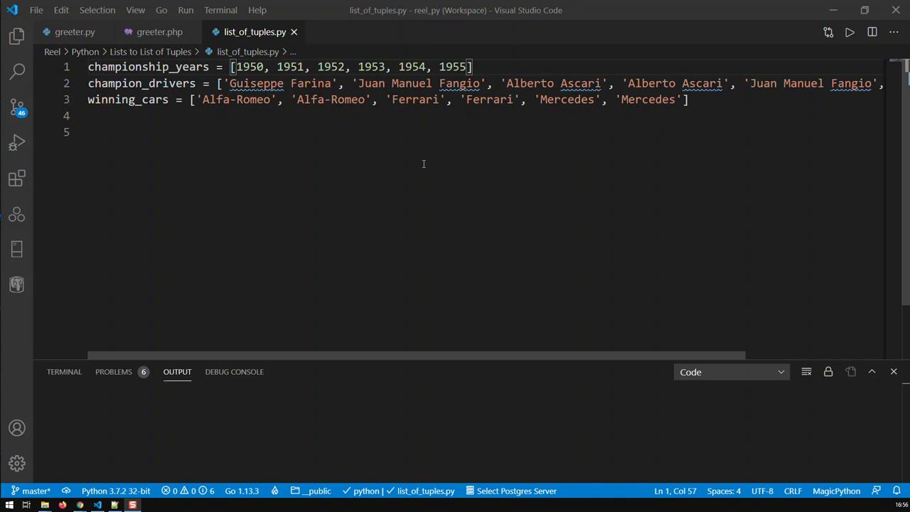
mouse_move(190, 142)
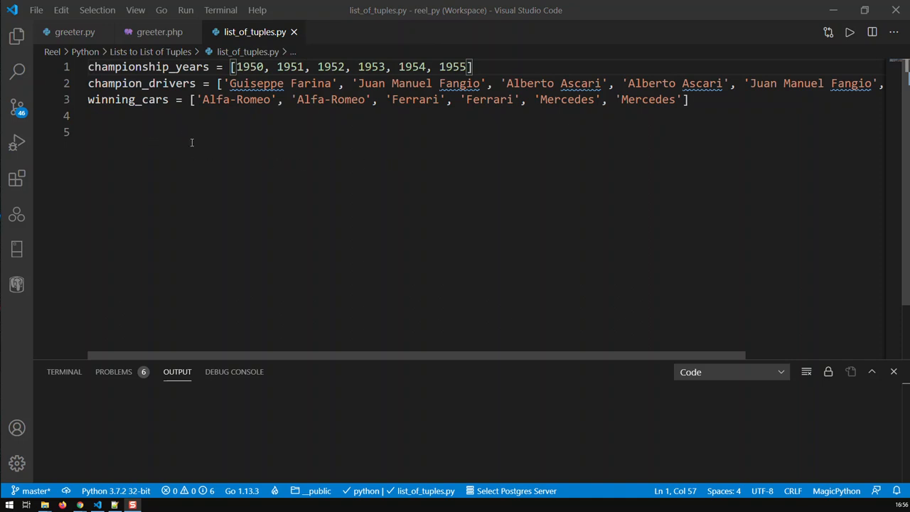
mouse_move(279, 107)
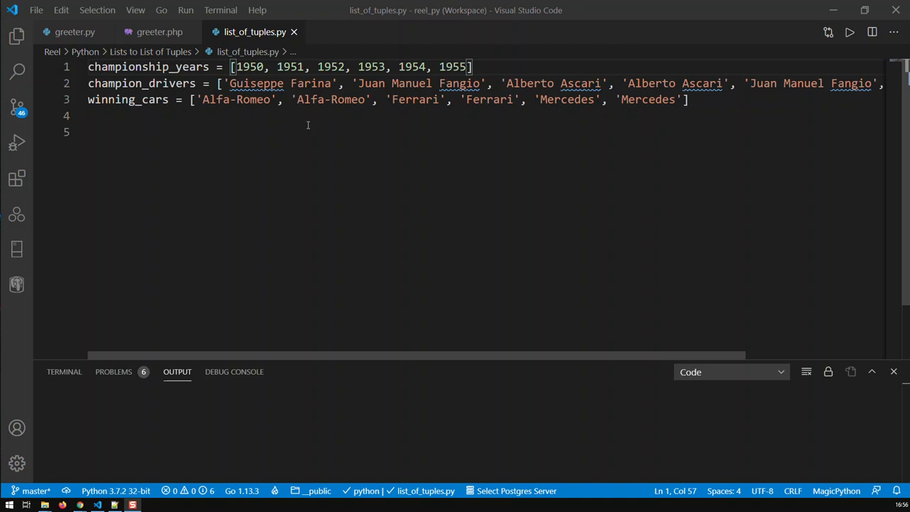
mouse_move(301, 168)
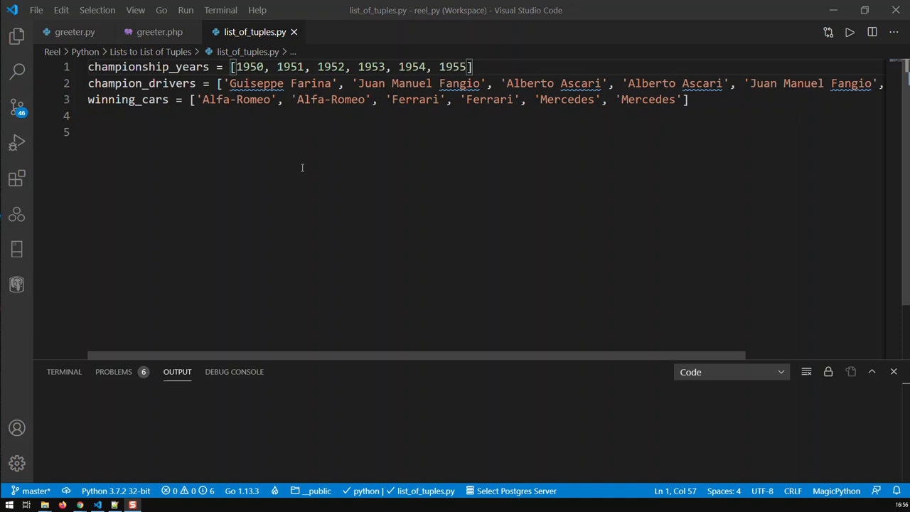
mouse_move(296, 174)
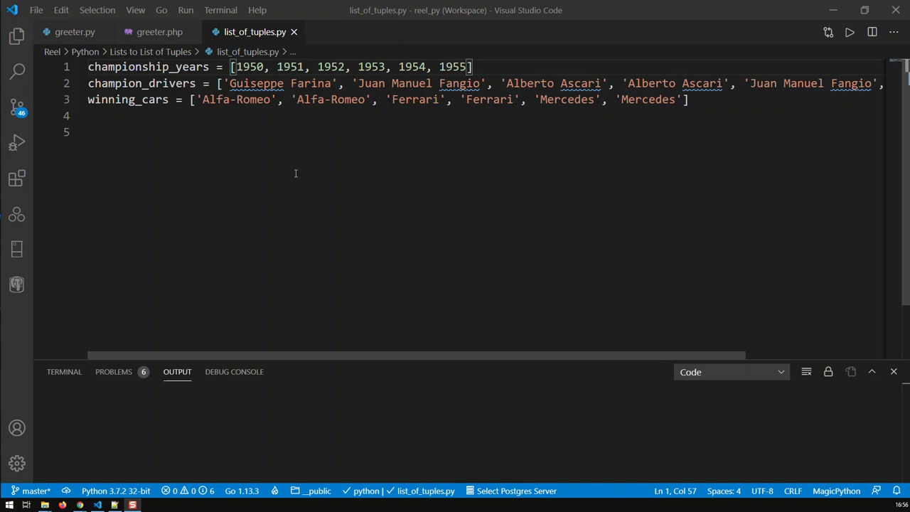
mouse_move(287, 182)
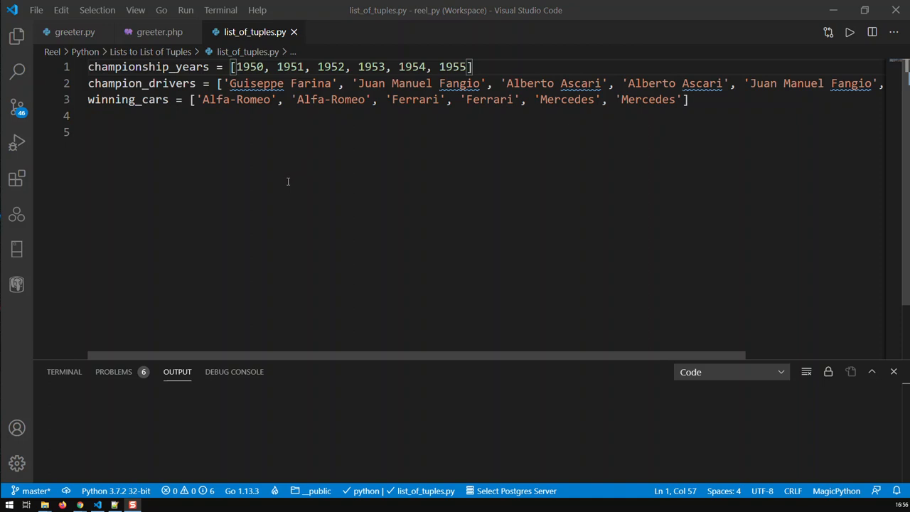
mouse_move(286, 186)
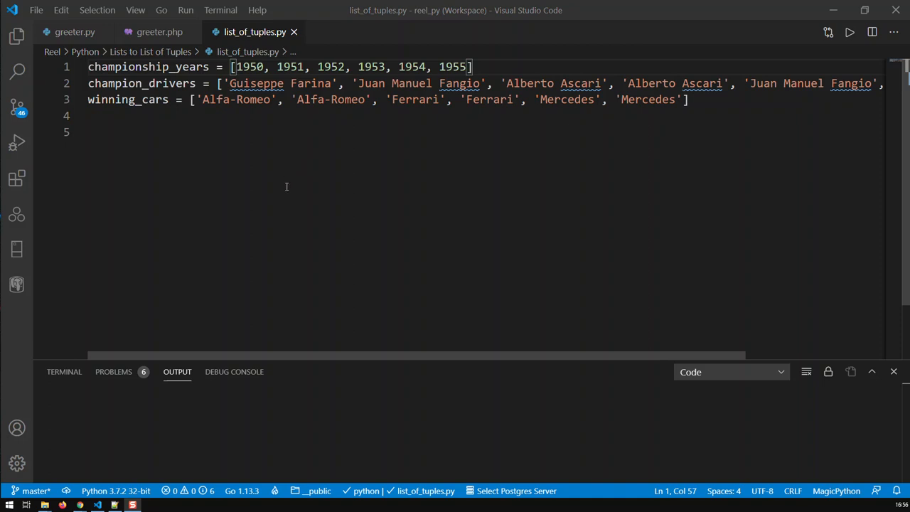
mouse_move(284, 188)
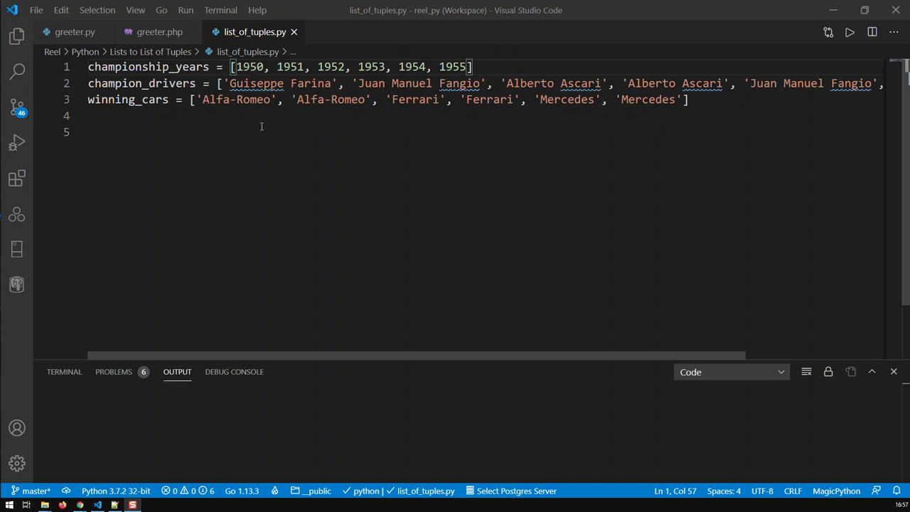
mouse_move(264, 131)
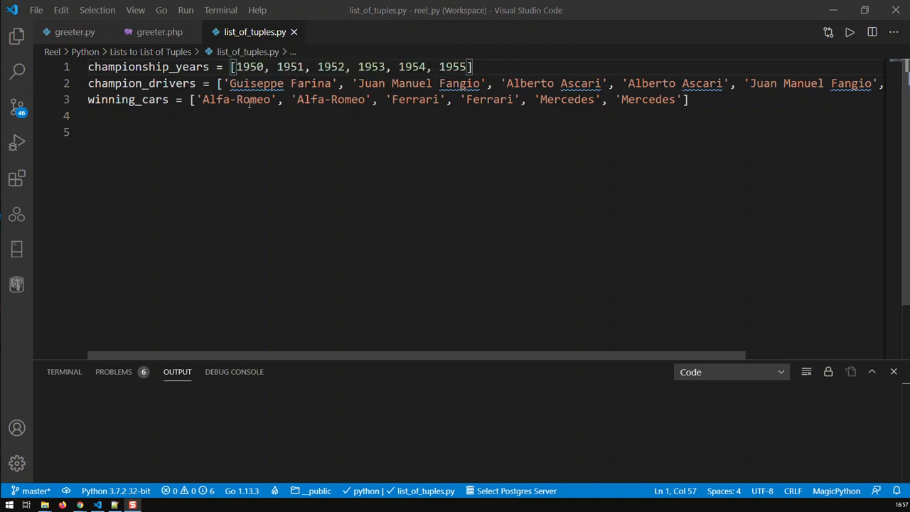
mouse_move(310, 123)
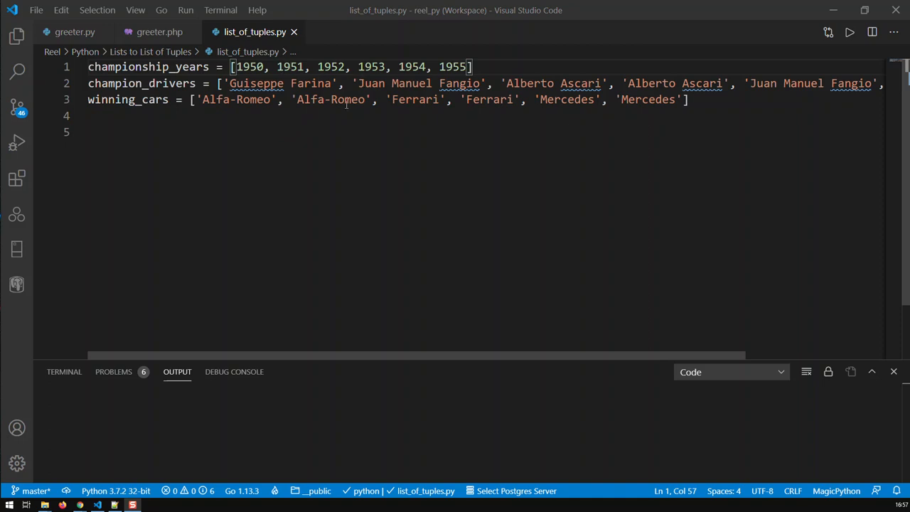
mouse_move(295, 168)
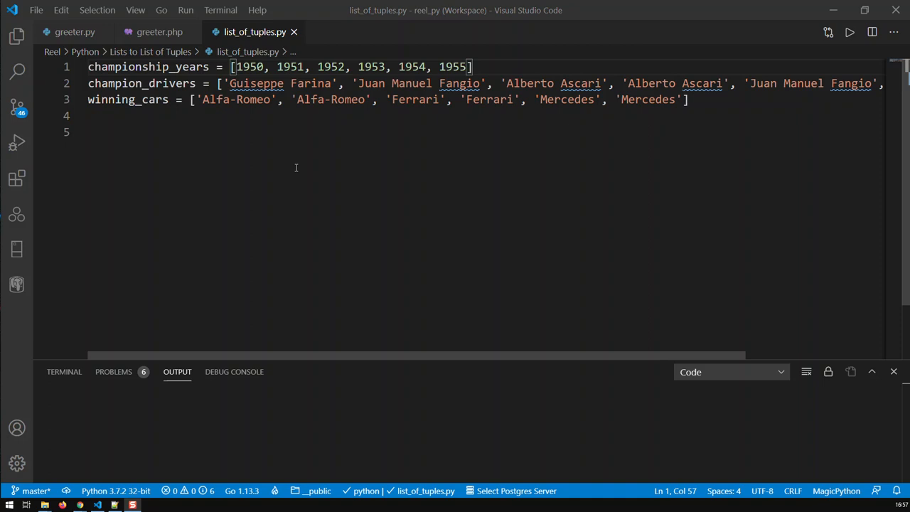
mouse_move(282, 139)
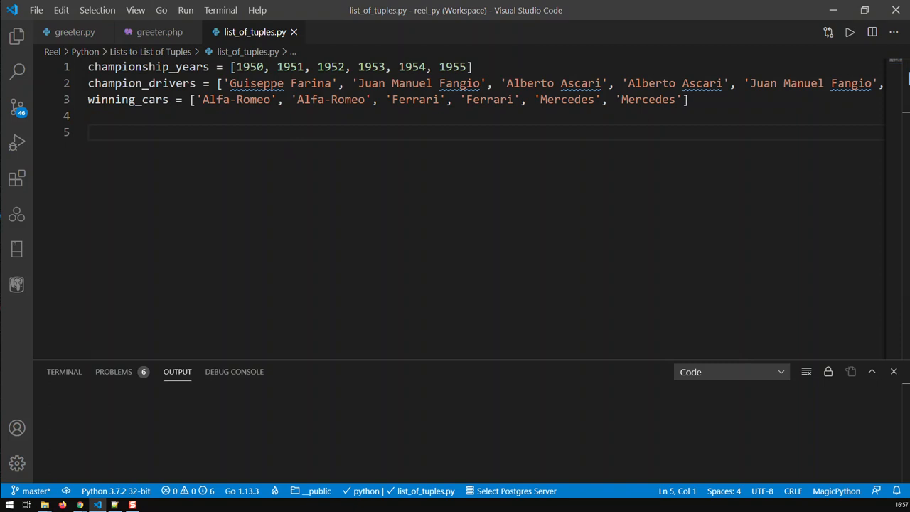
Begin the world_champions assignment with an empty zip() call on line 5
type("world")
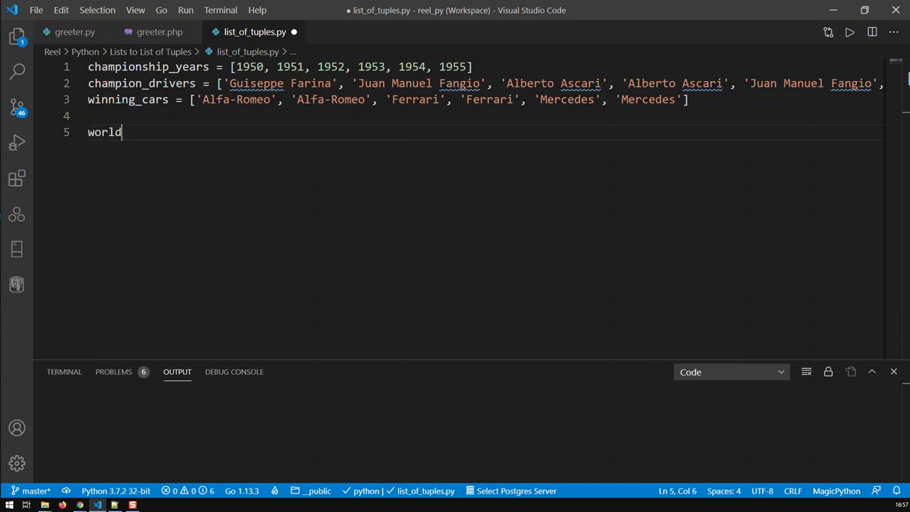
type("_champi")
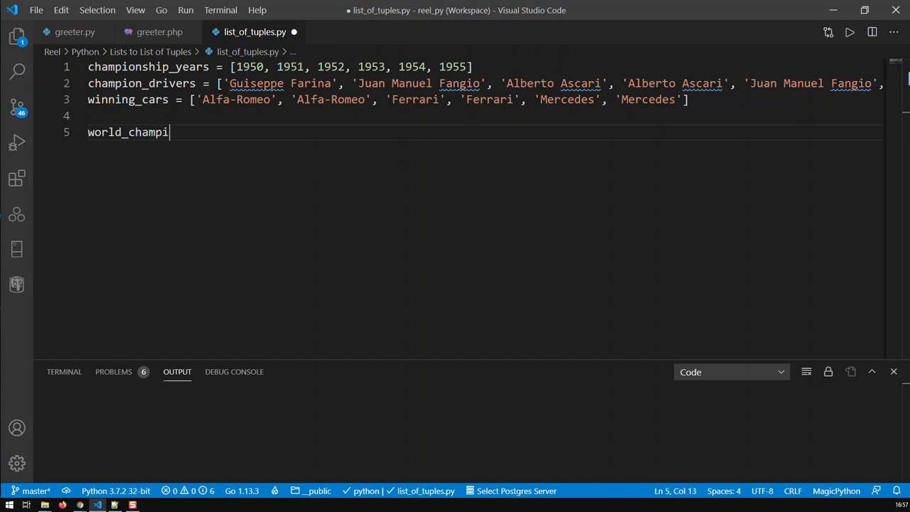
type("ons =")
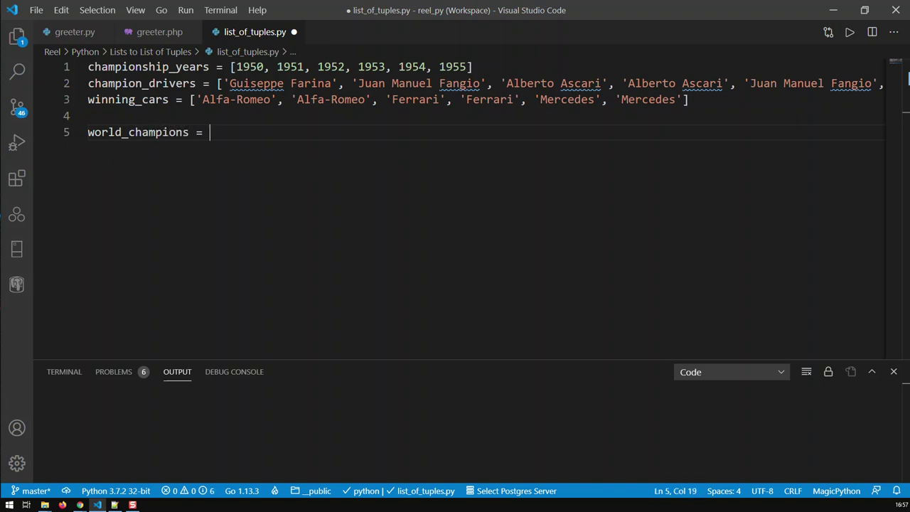
type("zi")
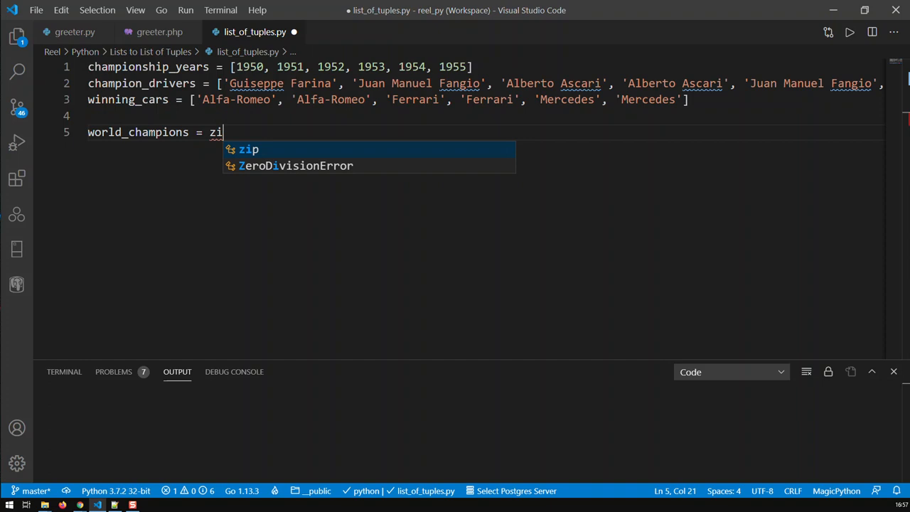
type("p")
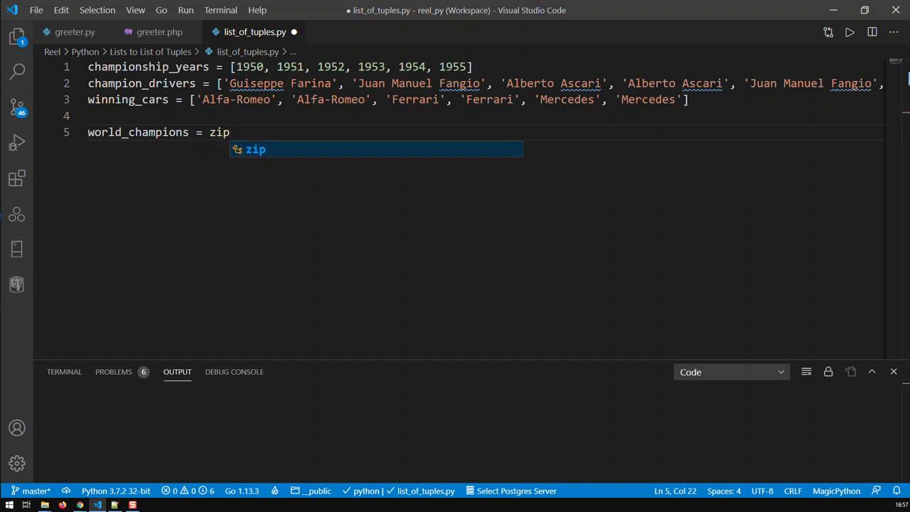
type("()")
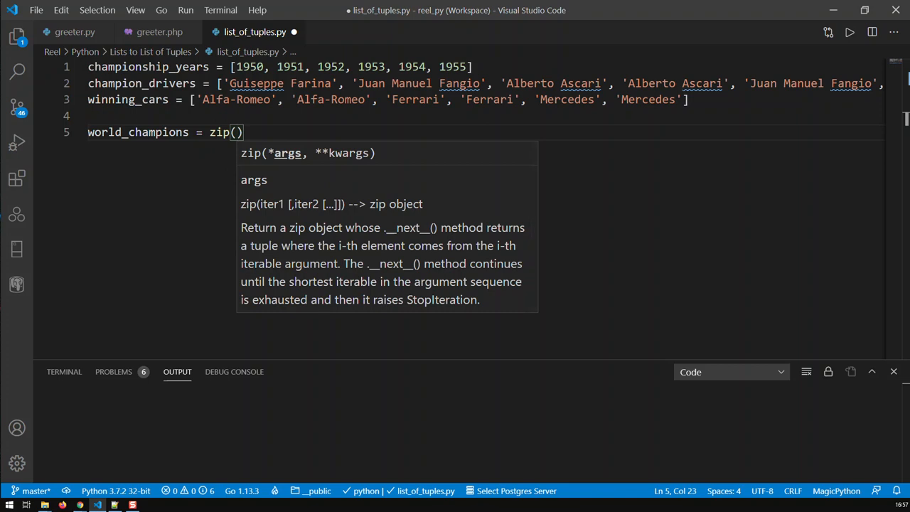
Fill zip() with championship_years, champion_drivers and winning_cars, then save the script
type("ch")
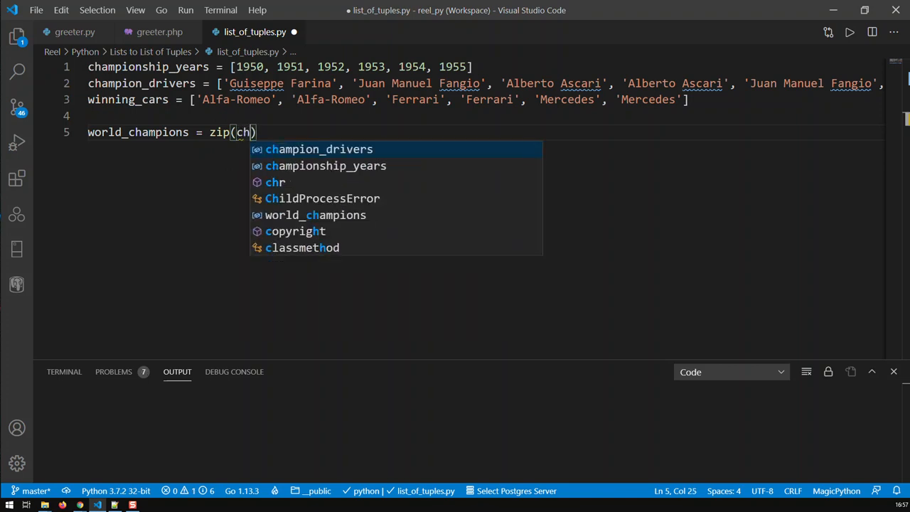
key("Down")
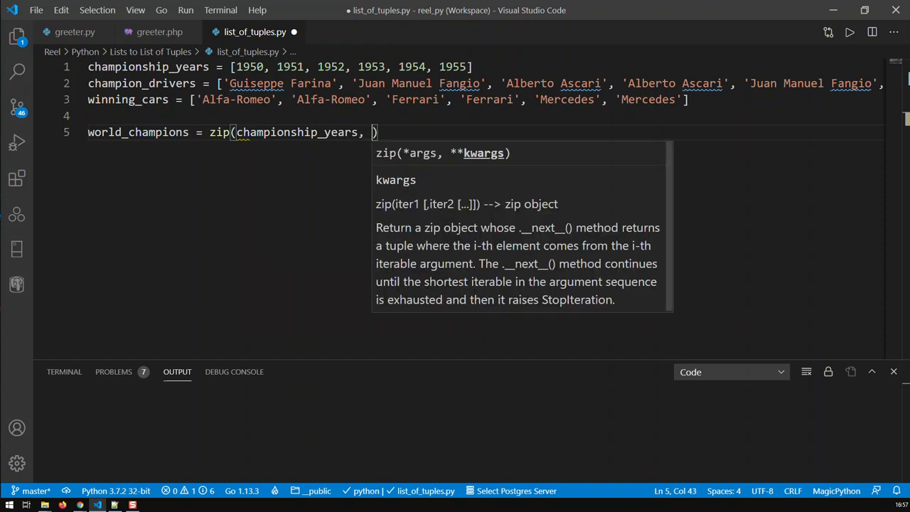
type("champion_drivers,")
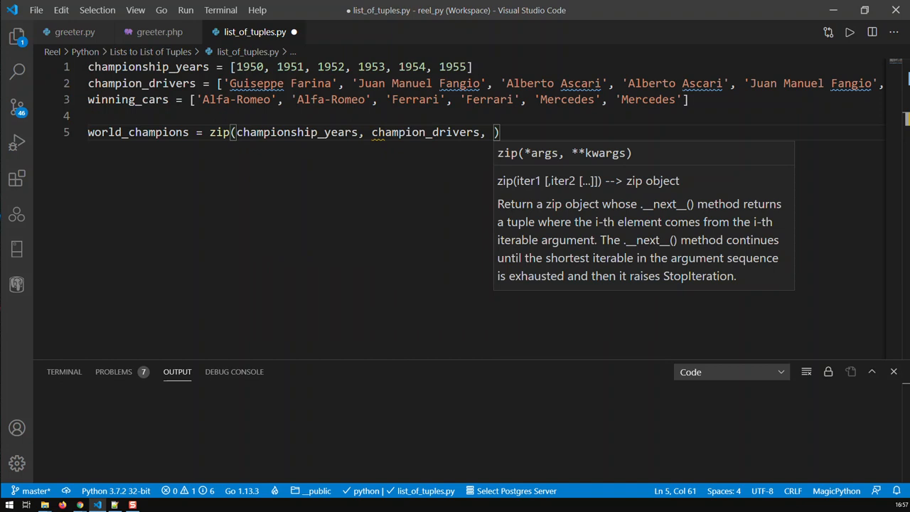
type("winning_cars")
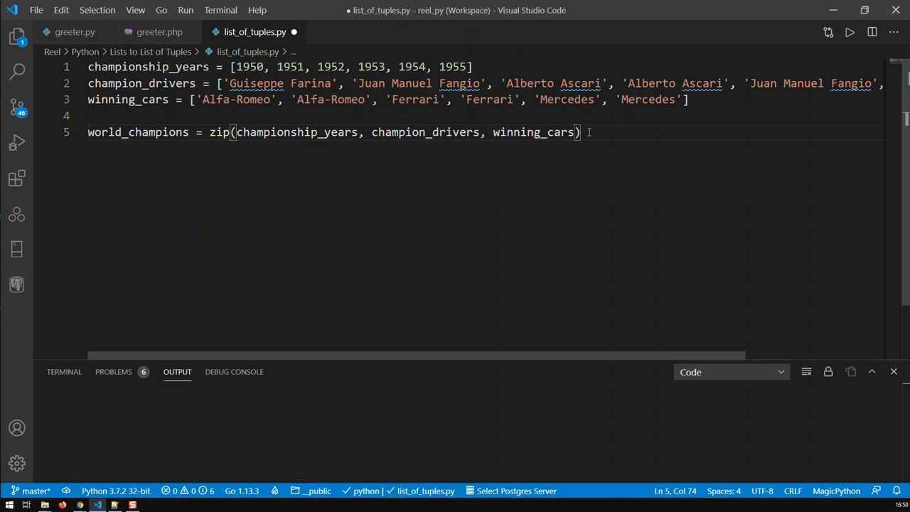
key("Ctrl+s")
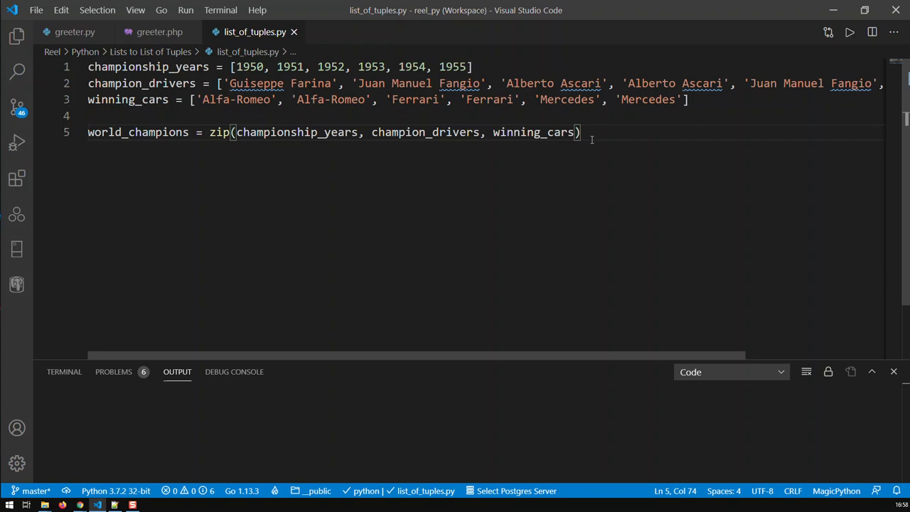
Add print(str(world_champions)) as the final line, completing the name from autocomplete
type("prin")
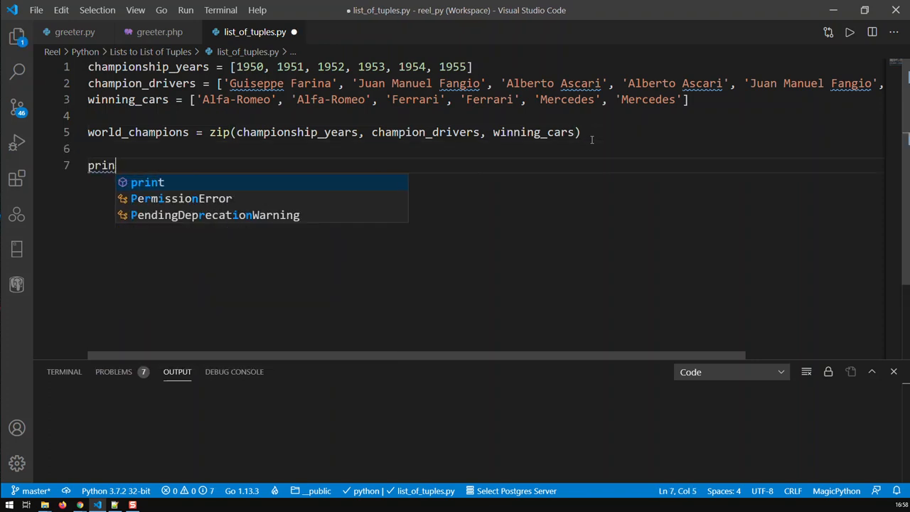
type("t(str")
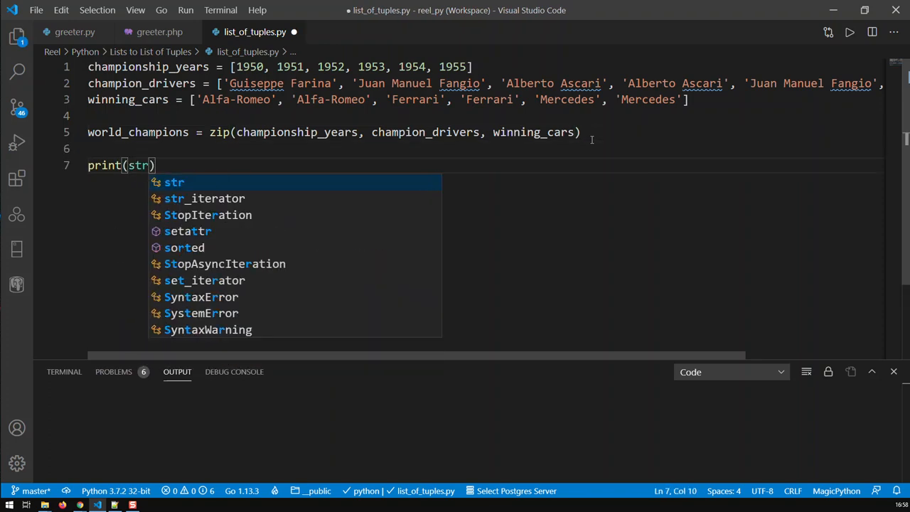
type("(")
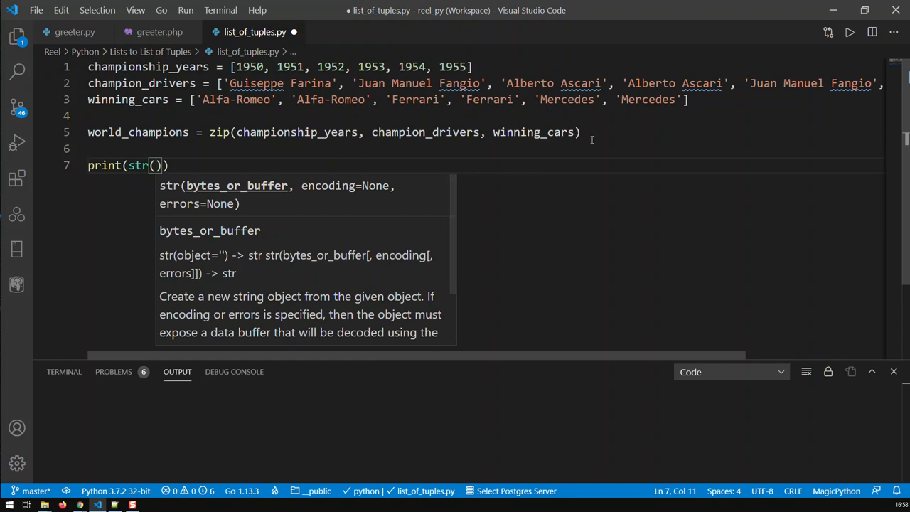
type("world")
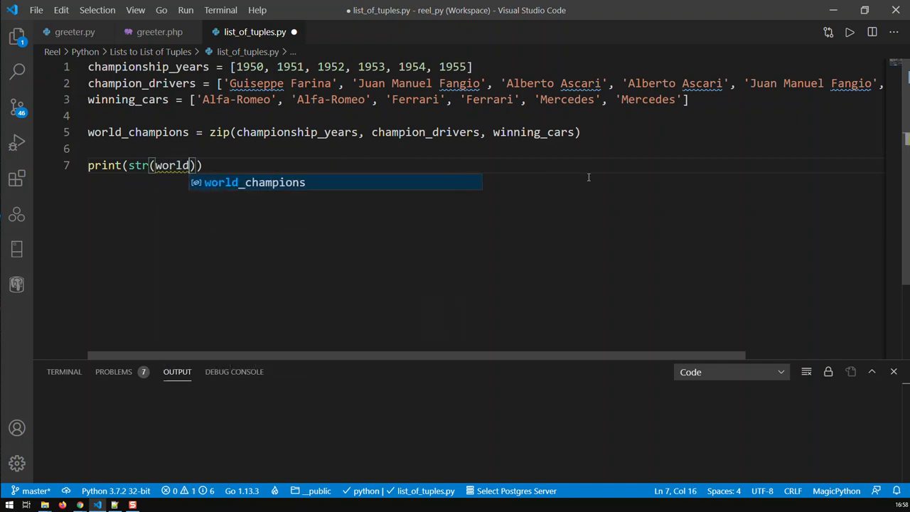
key("Tab")
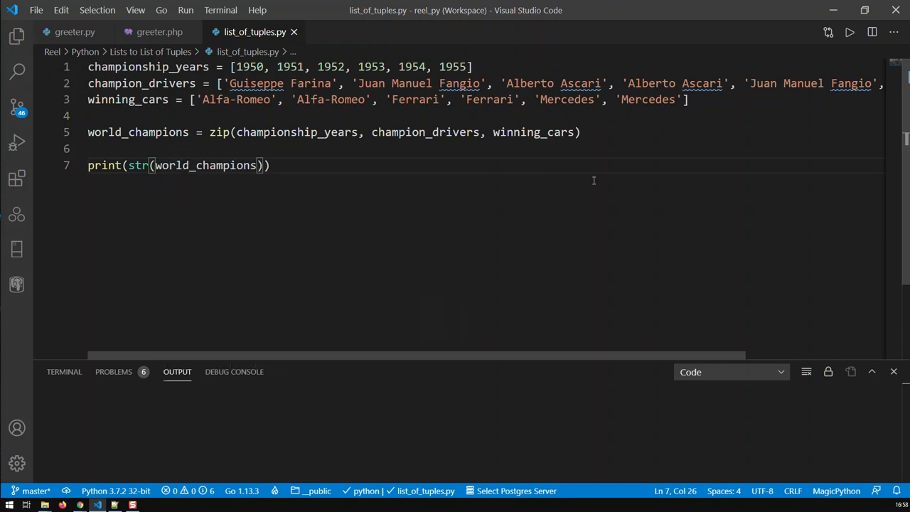
mouse_move(586, 247)
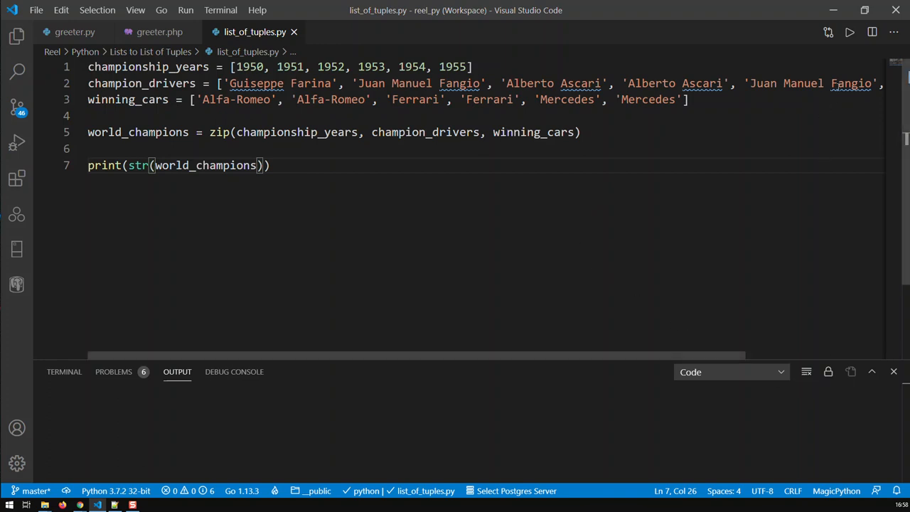
mouse_move(847, 33)
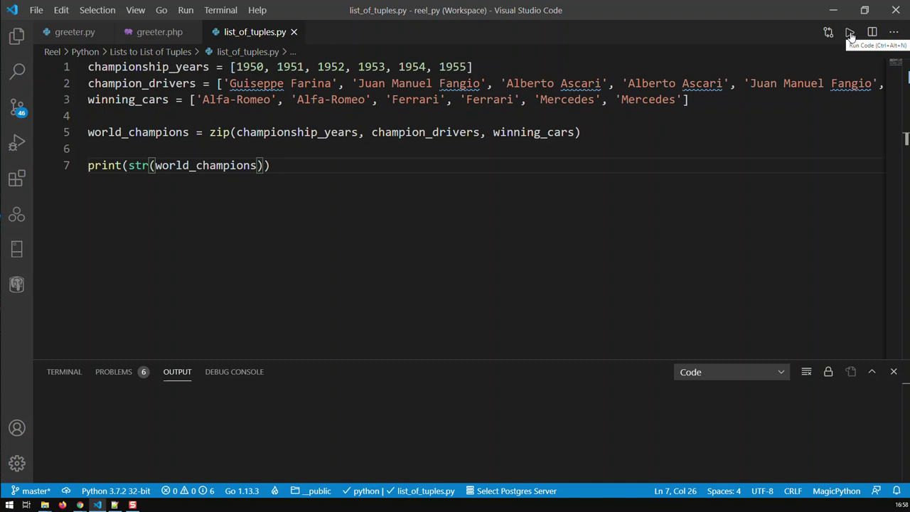
left_click(848, 31)
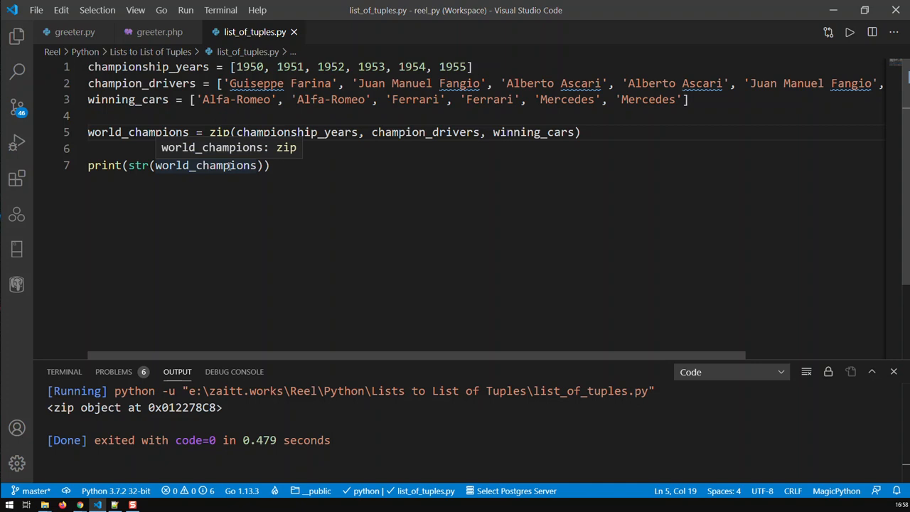
Wrap the zip(...) call in list() so world_champions becomes a list of tuples
type("list(")
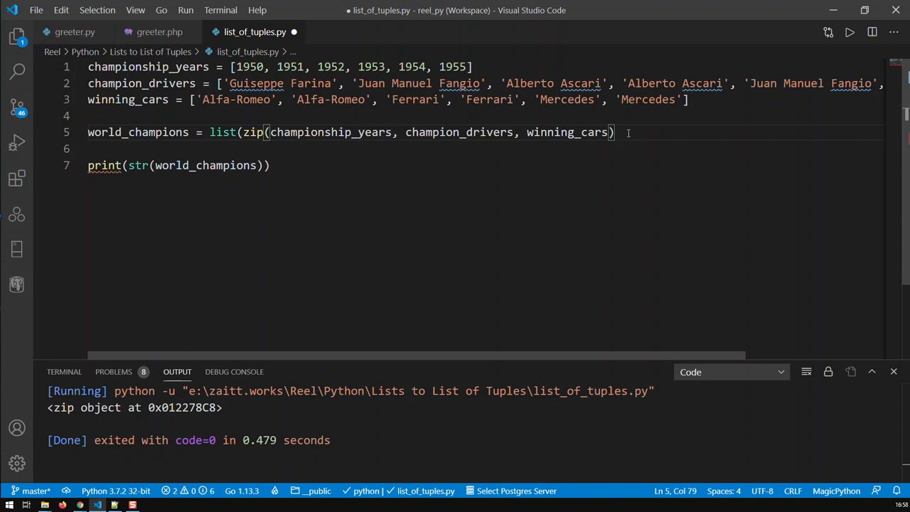
type(")")
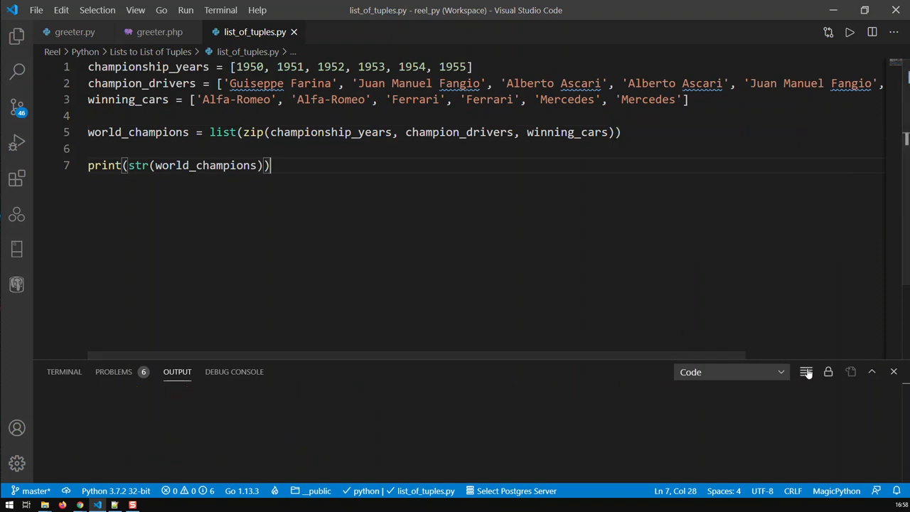
Rerun the script to print the list of (year, driver, car) tuples
left_click(848, 31)
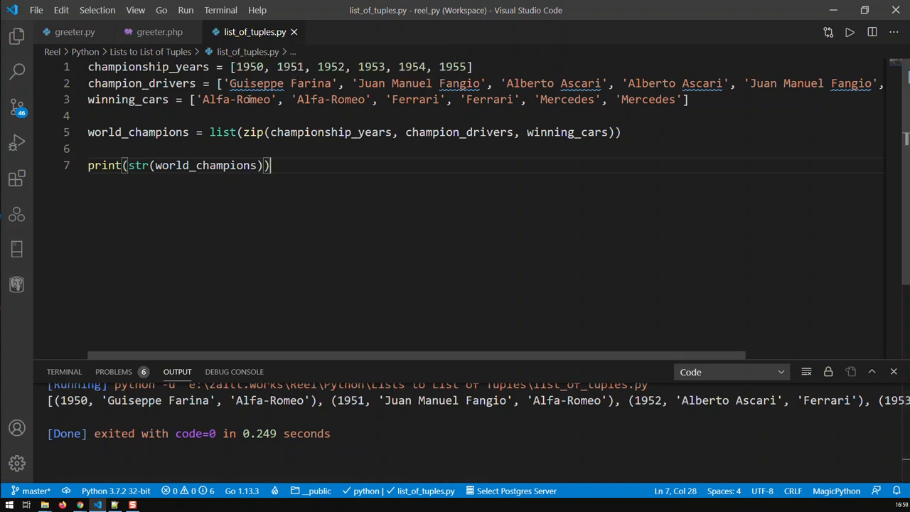
mouse_move(283, 182)
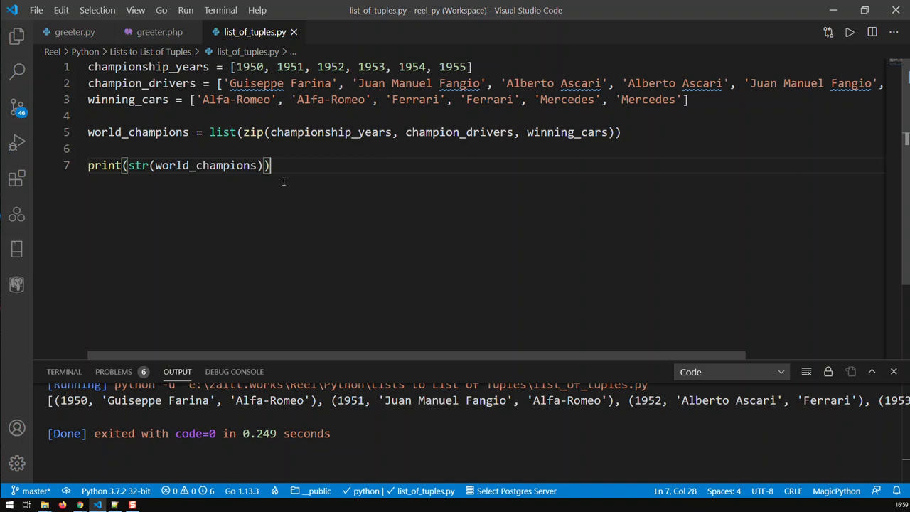
mouse_move(256, 82)
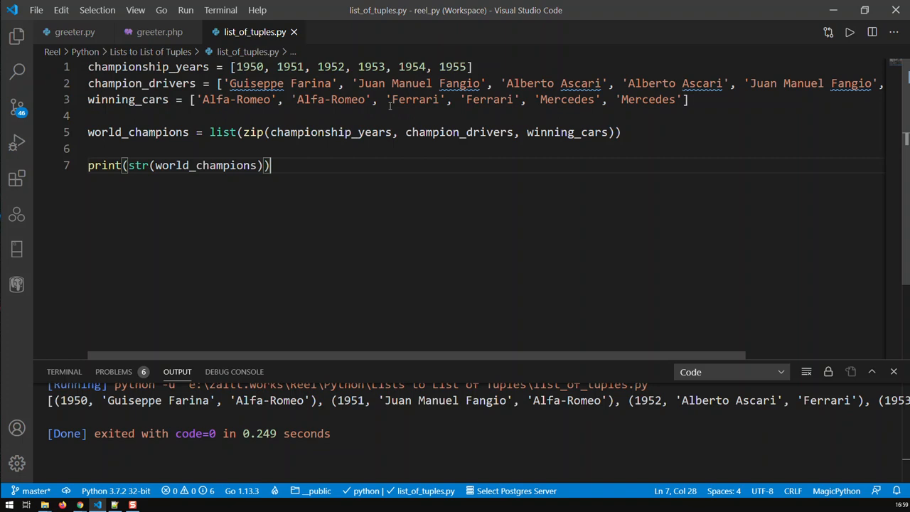
Delete 1953, 1954, 1955 from championship_years, save, and rerun for three tuples
left_click_drag(429, 66, 467, 67)
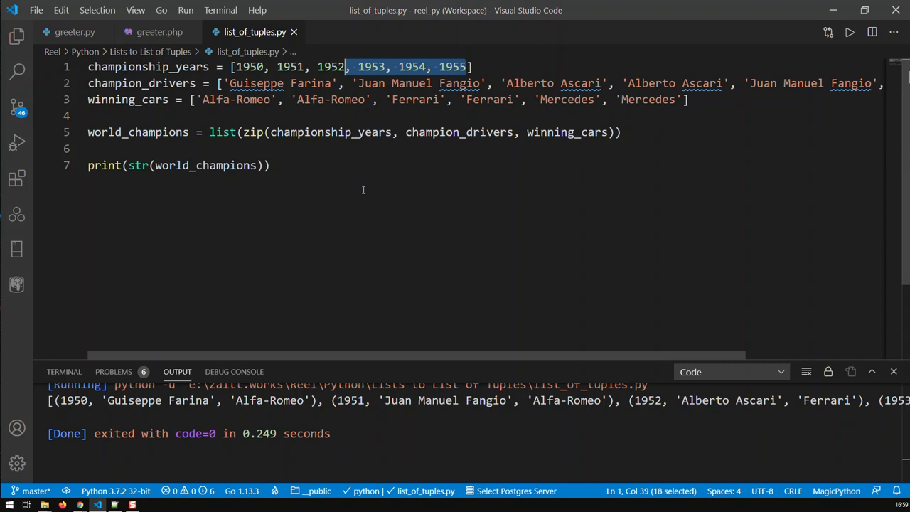
key("Delete")
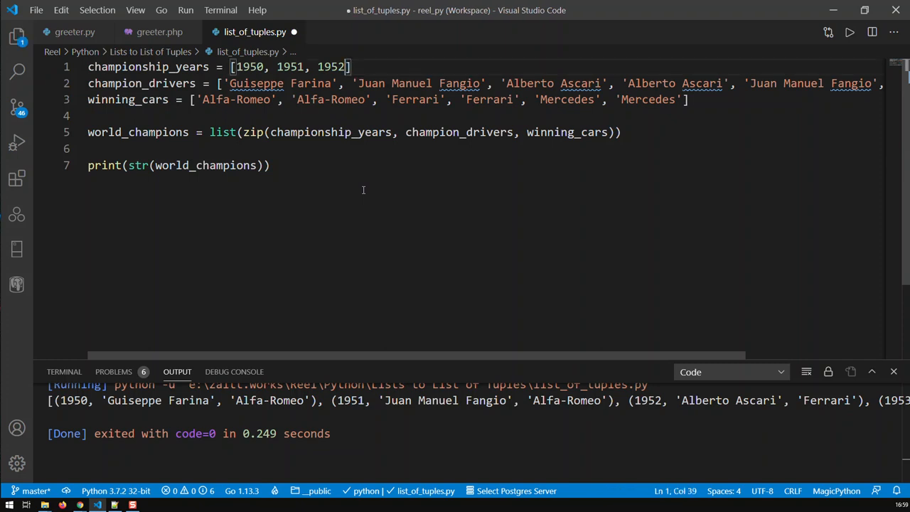
key("Ctrl+S")
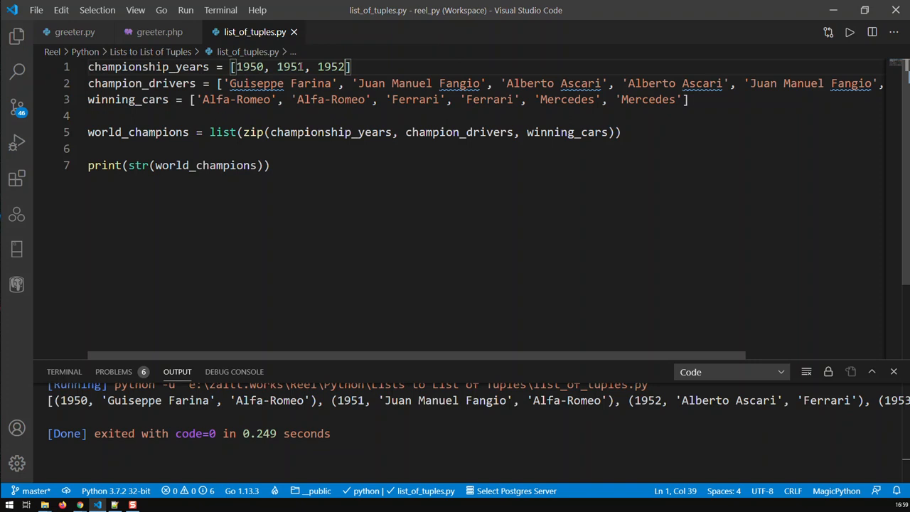
mouse_move(560, 294)
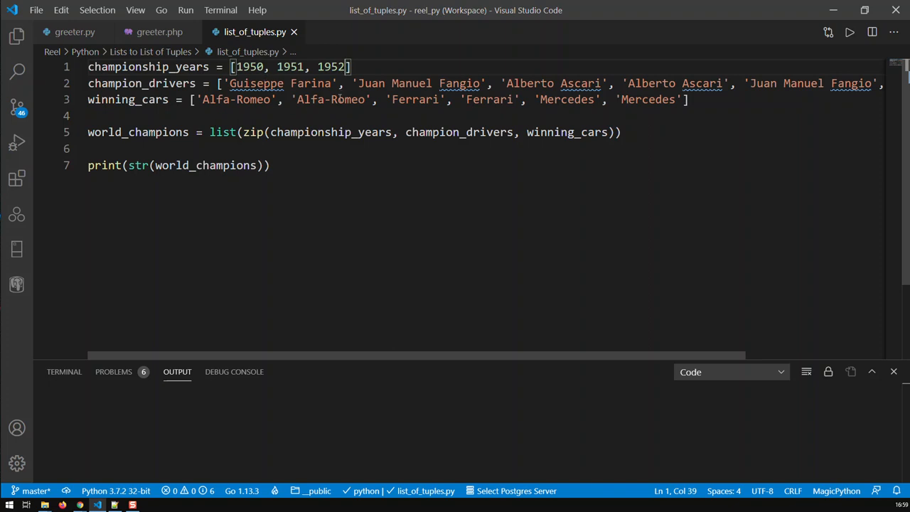
mouse_move(847, 31)
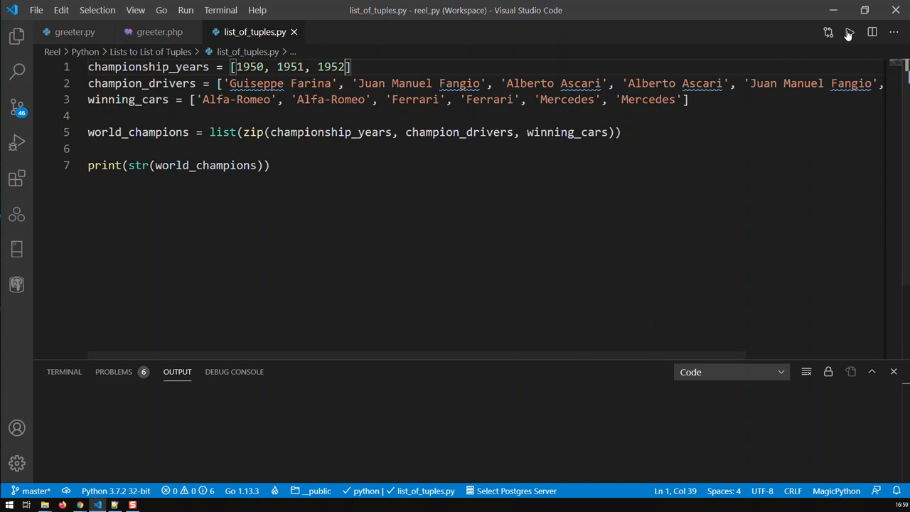
left_click(844, 32)
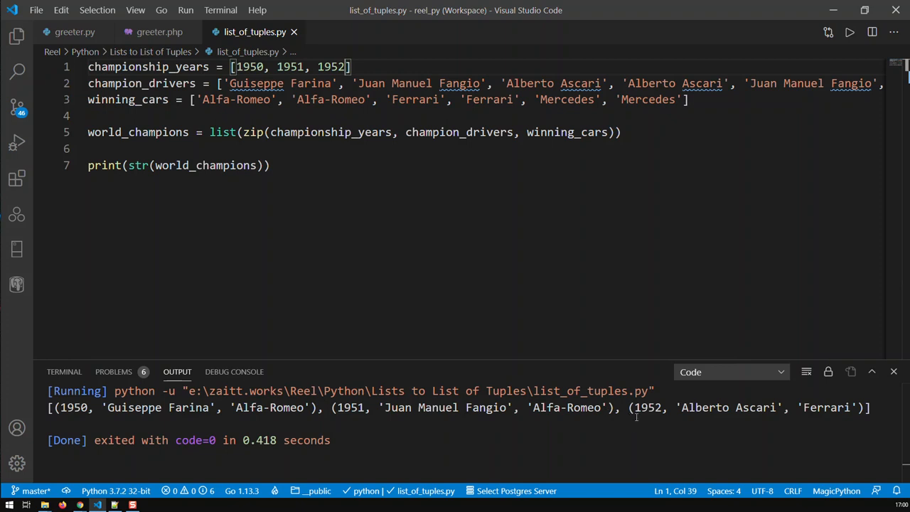
mouse_move(877, 409)
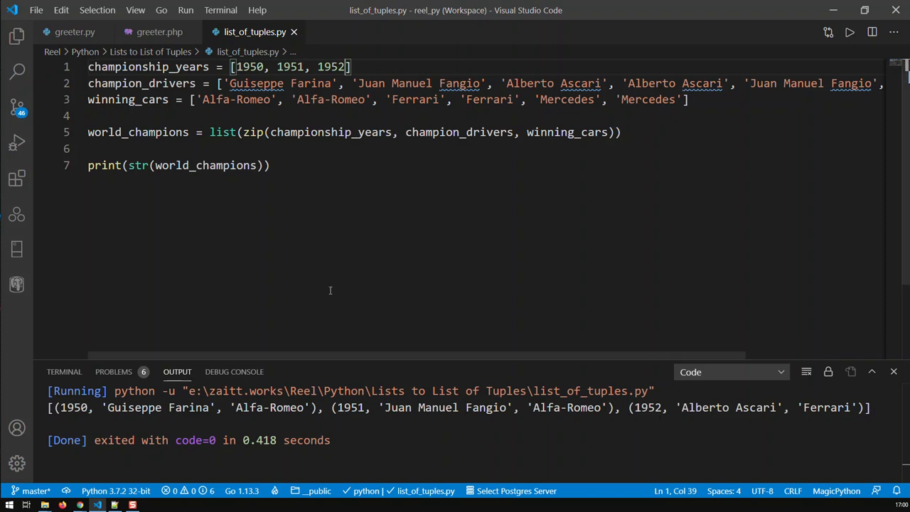
mouse_move(263, 241)
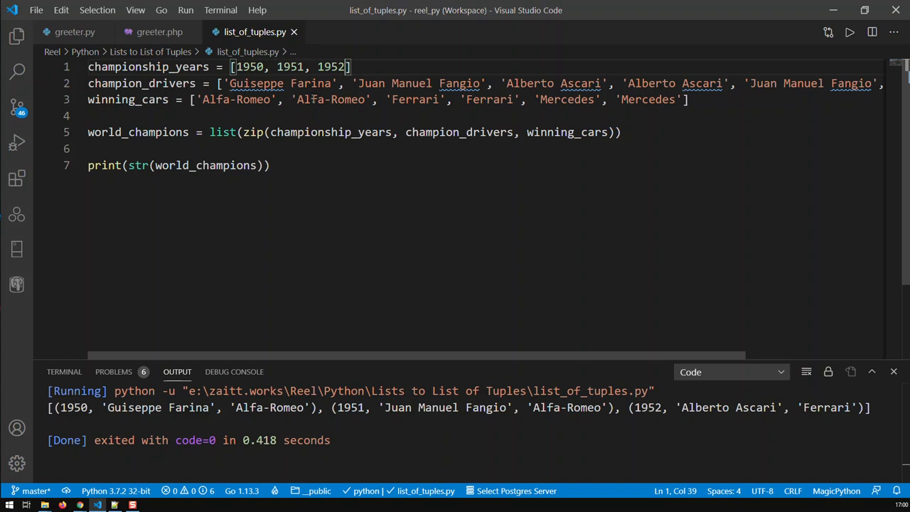
Restore 1953, 1954, 1955 to championship_years and rerun to print all six tuples
type(", 1953, 1954, 1955")
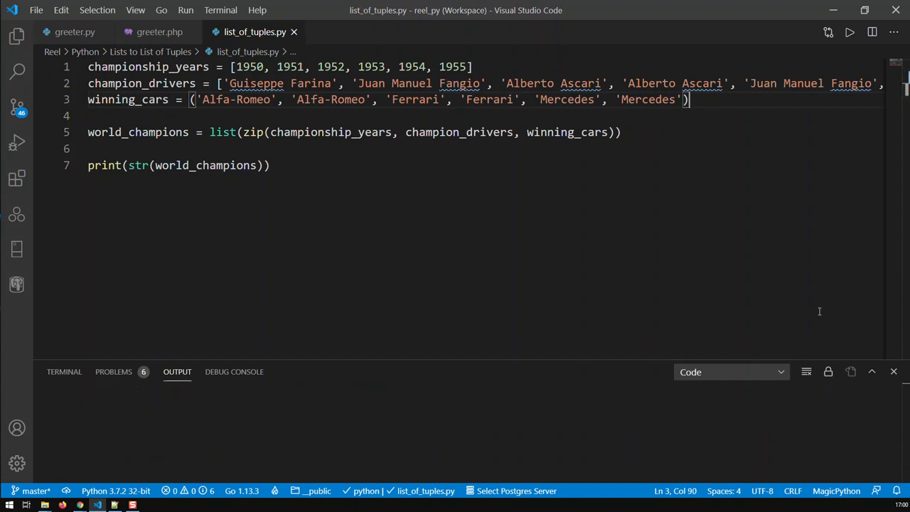
left_click(844, 31)
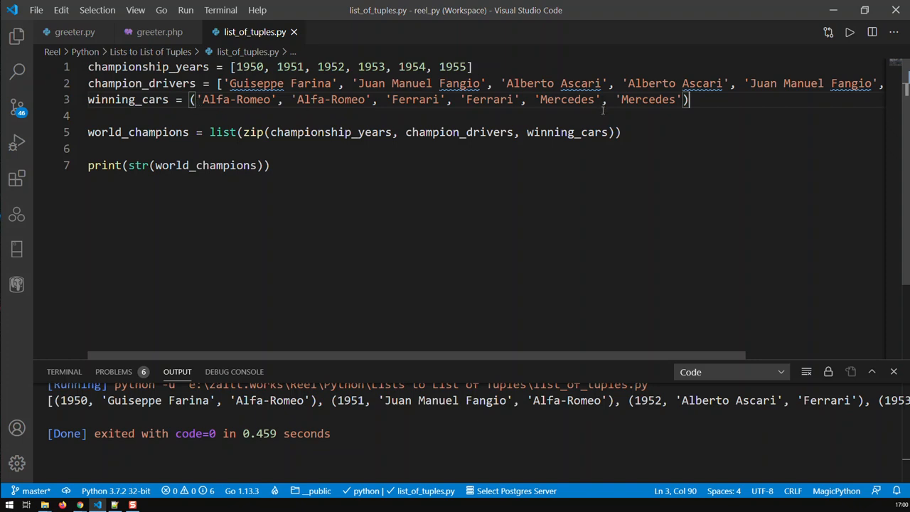
mouse_move(543, 196)
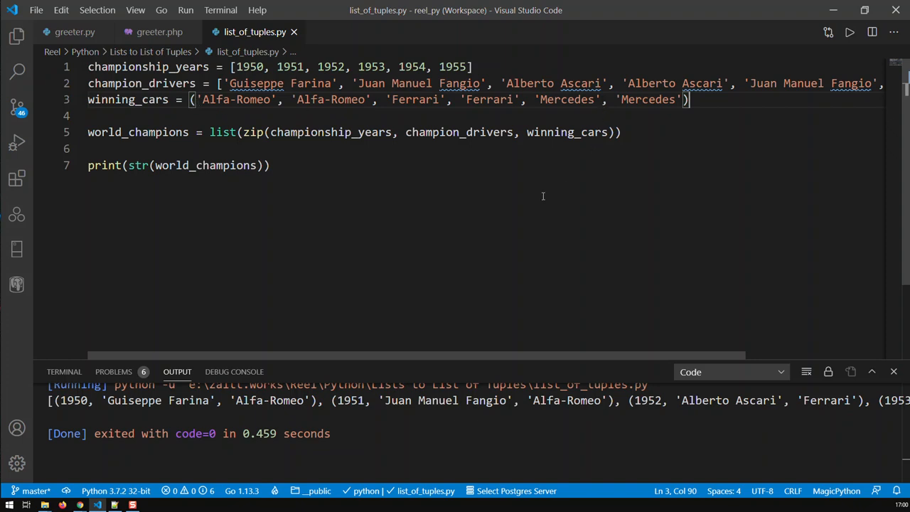
mouse_move(262, 231)
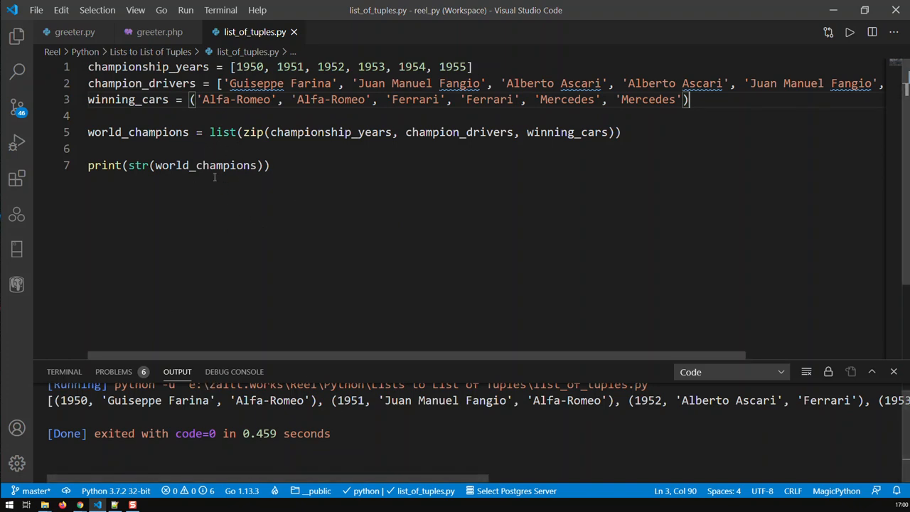
Replace list with tuple around the zip call on line 5
double_click(222, 133)
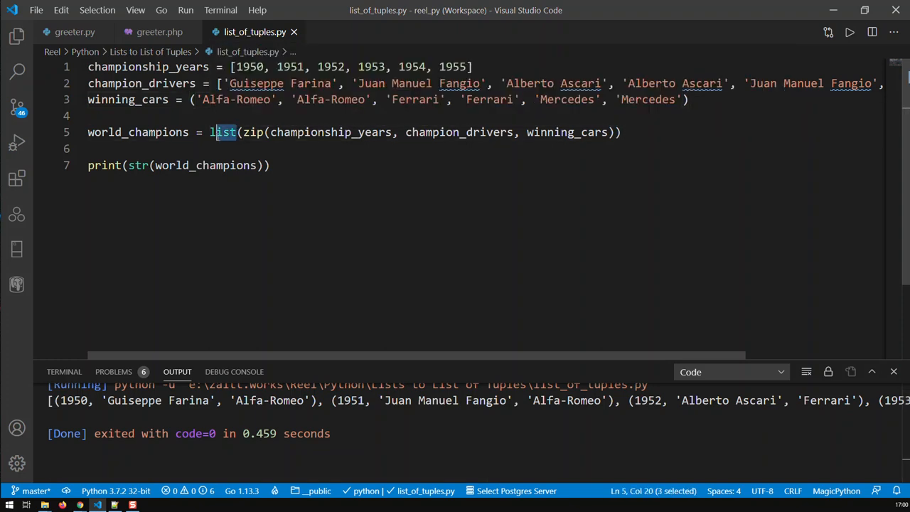
type("t")
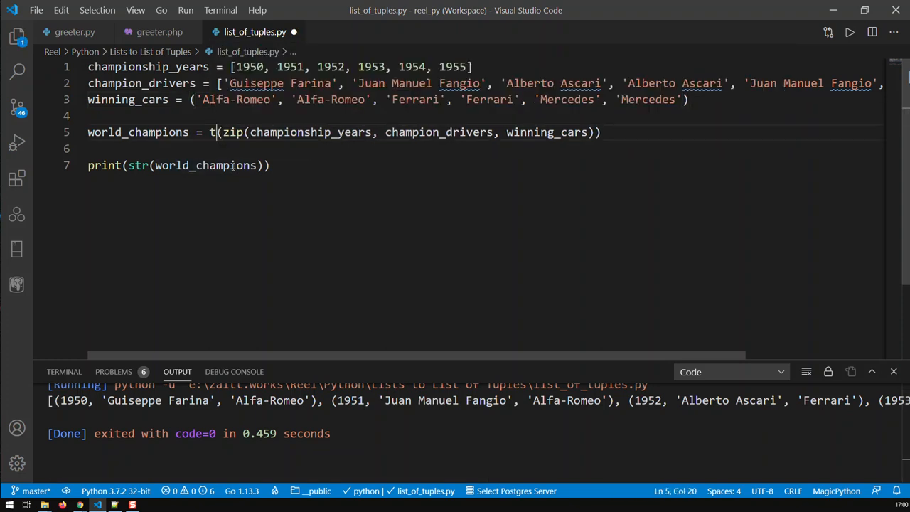
type("uple")
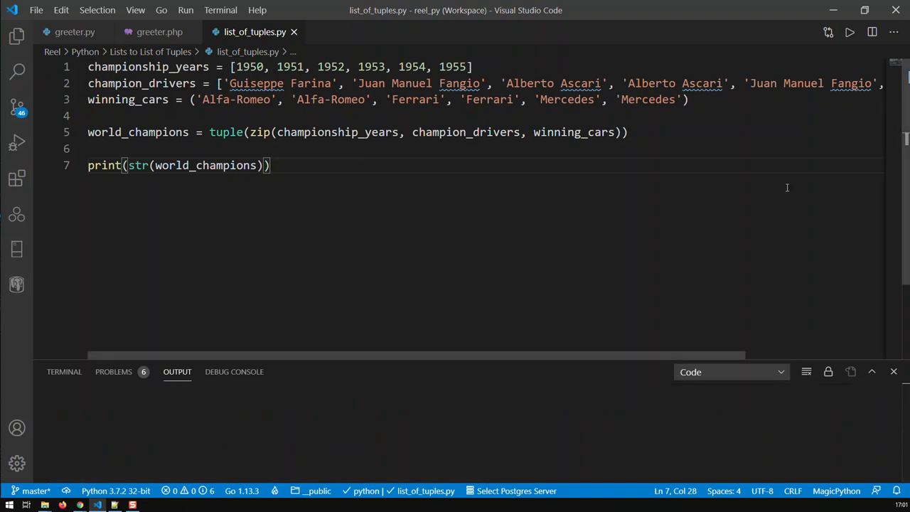
Run the script to print world_champions as a tuple of tuples
left_click(841, 32)
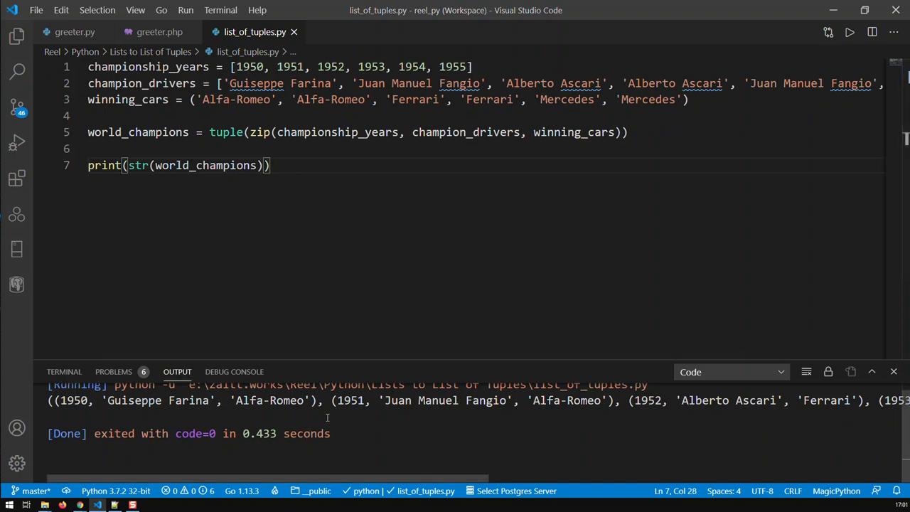
mouse_move(398, 395)
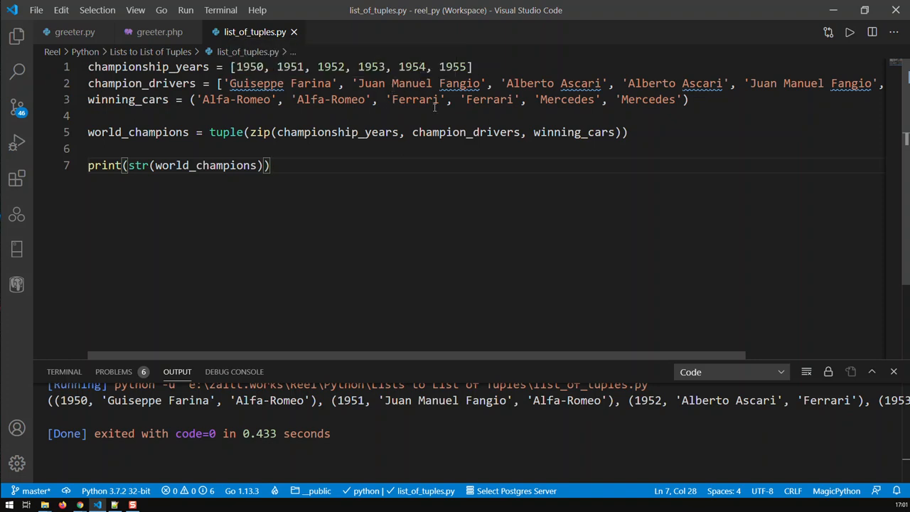
mouse_move(427, 120)
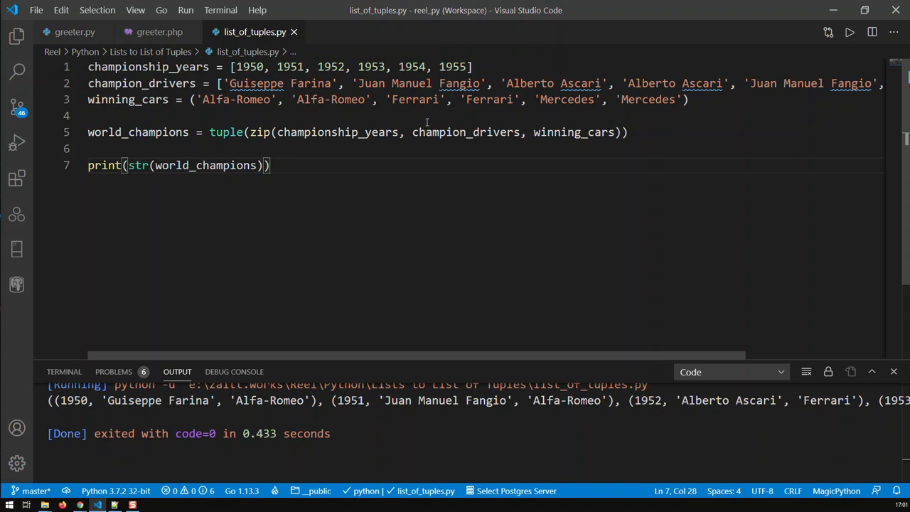
mouse_move(378, 287)
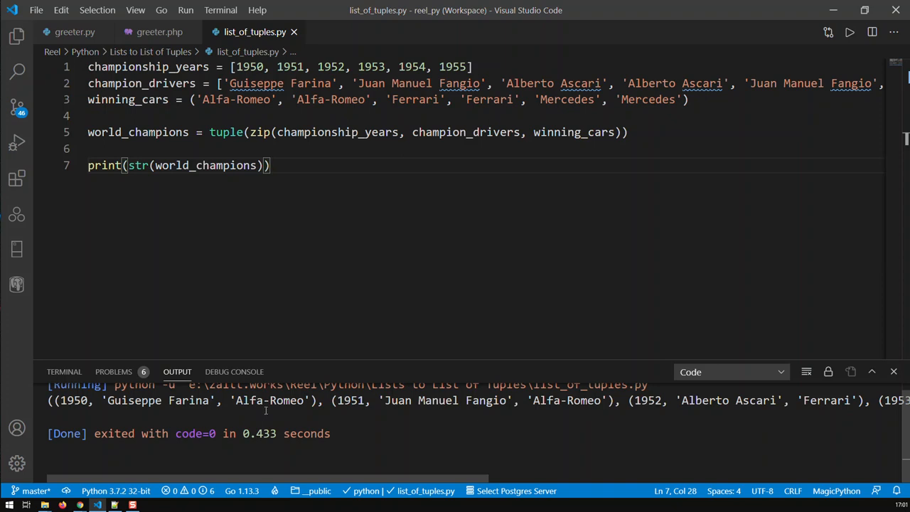
mouse_move(271, 384)
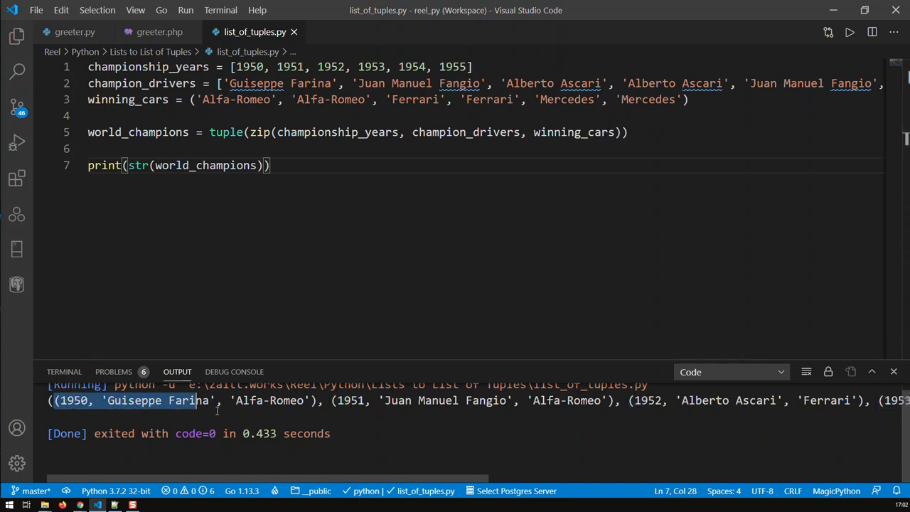
left_click_drag(202, 401, 320, 400)
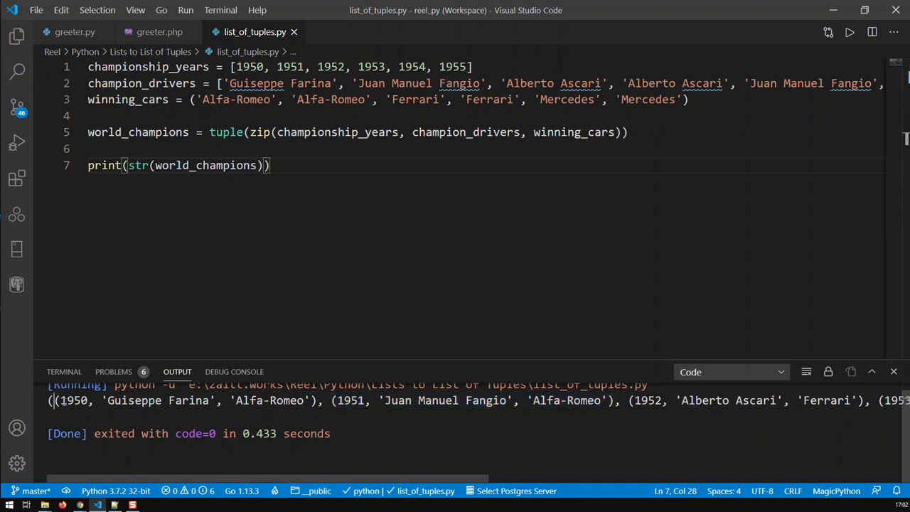
left_click_drag(54, 400, 315, 401)
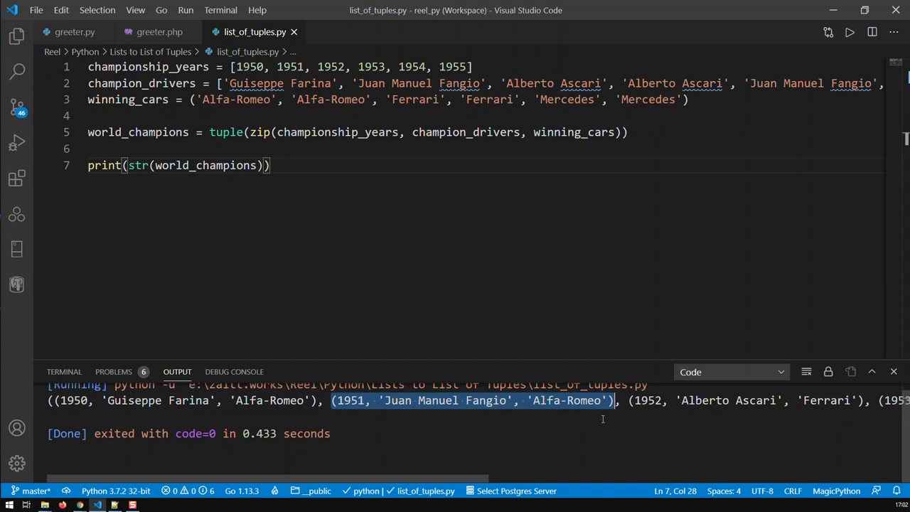
mouse_move(591, 426)
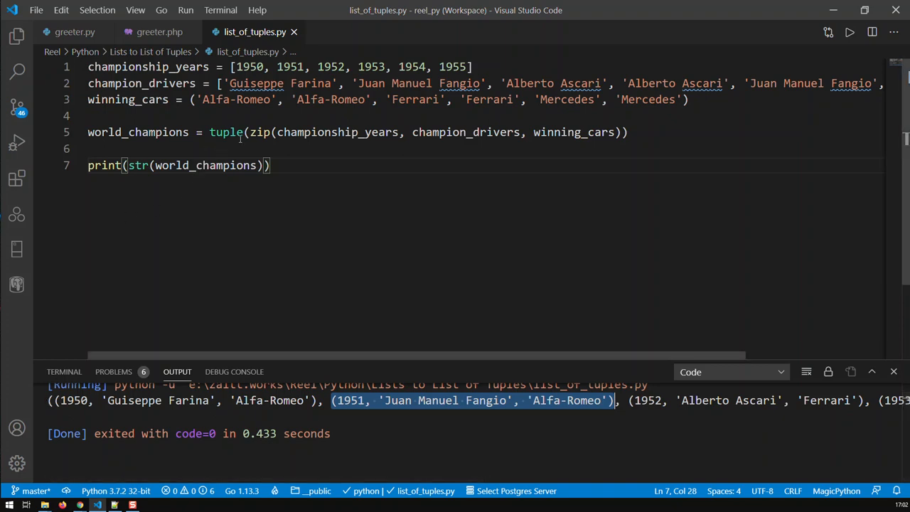
Change tuple back to list around zip on line 5 and rerun for a list of tuples
double_click(224, 132)
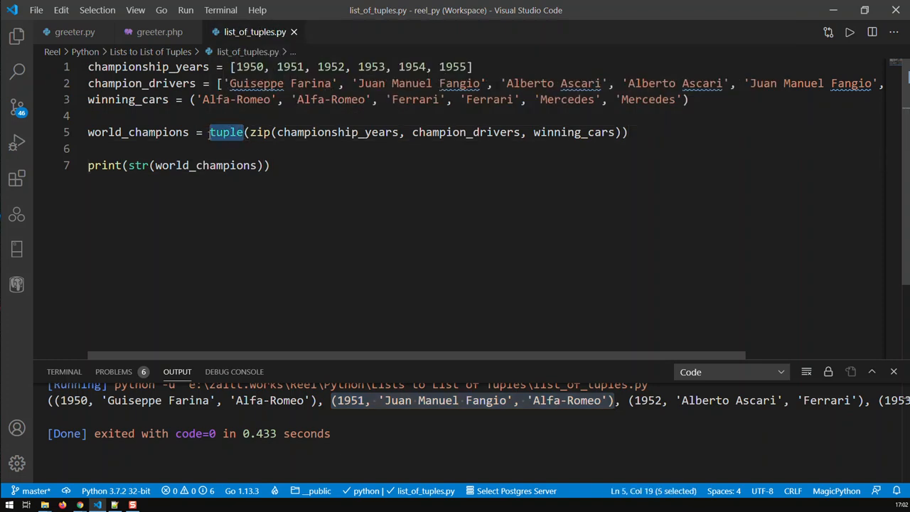
type("list")
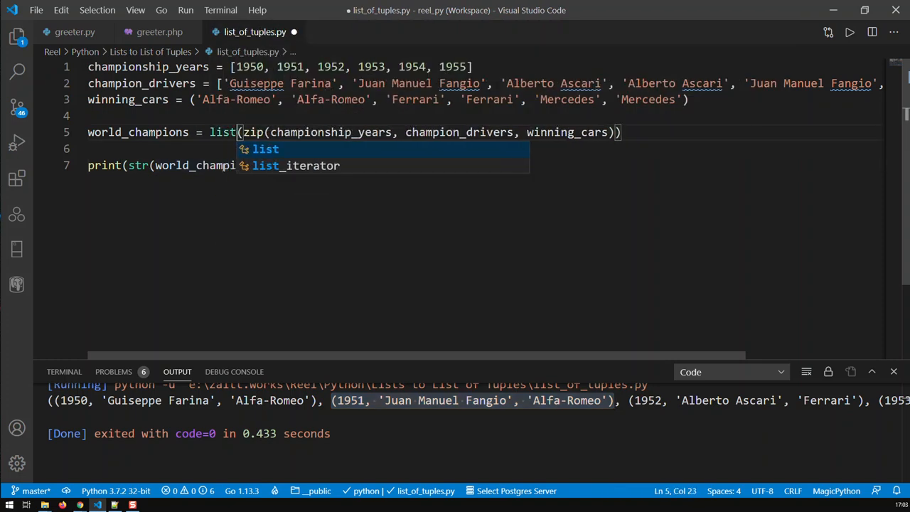
mouse_move(196, 164)
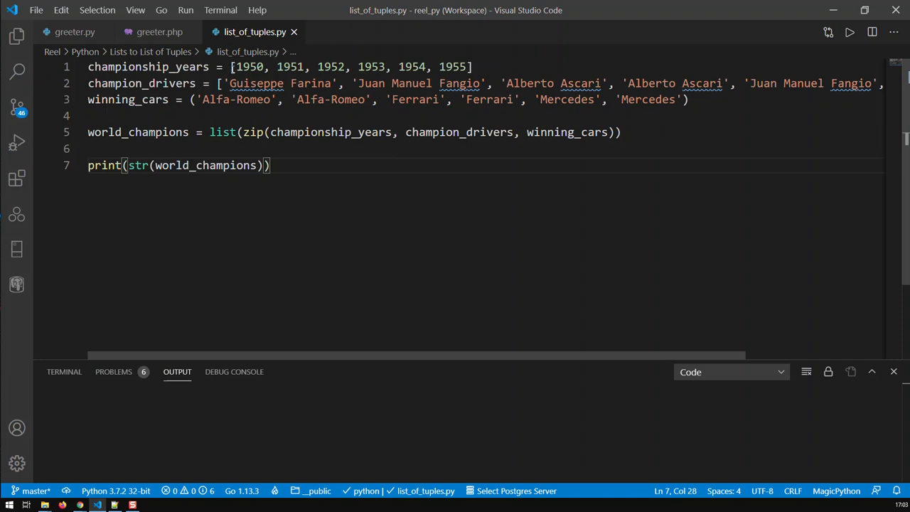
mouse_move(216, 143)
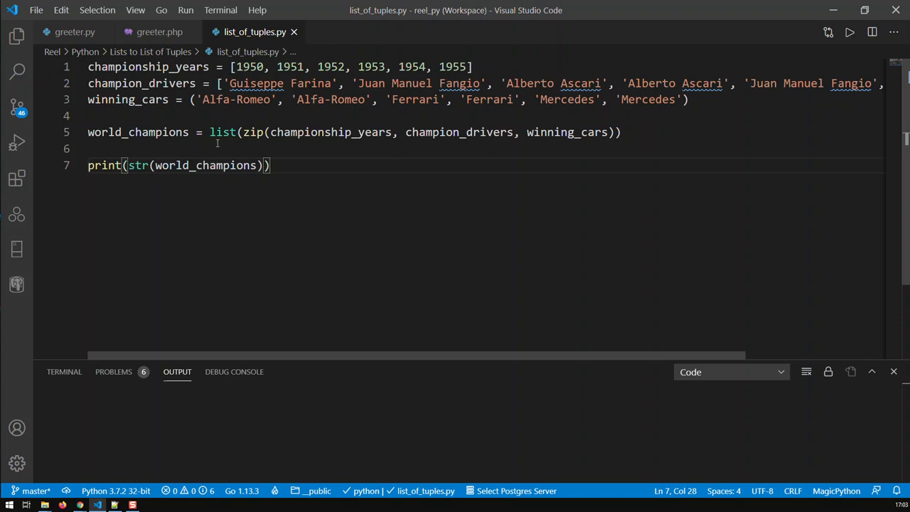
mouse_move(316, 199)
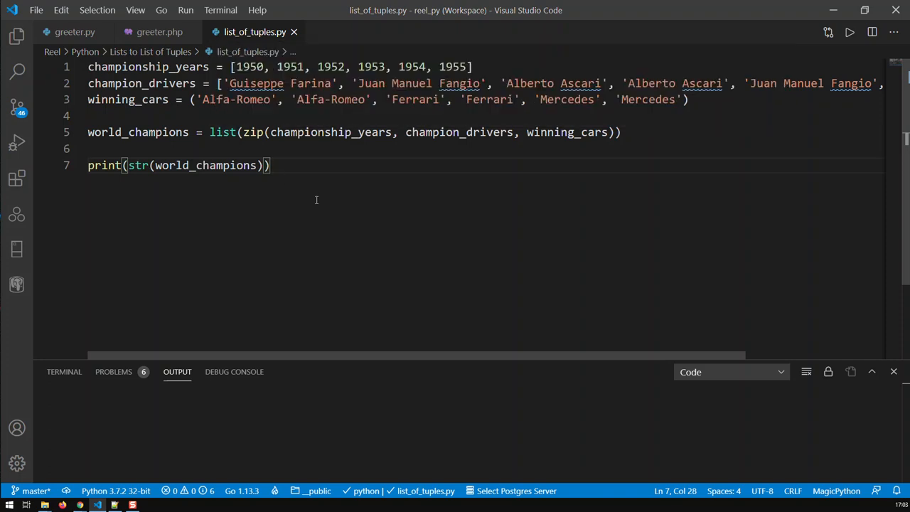
mouse_move(510, 111)
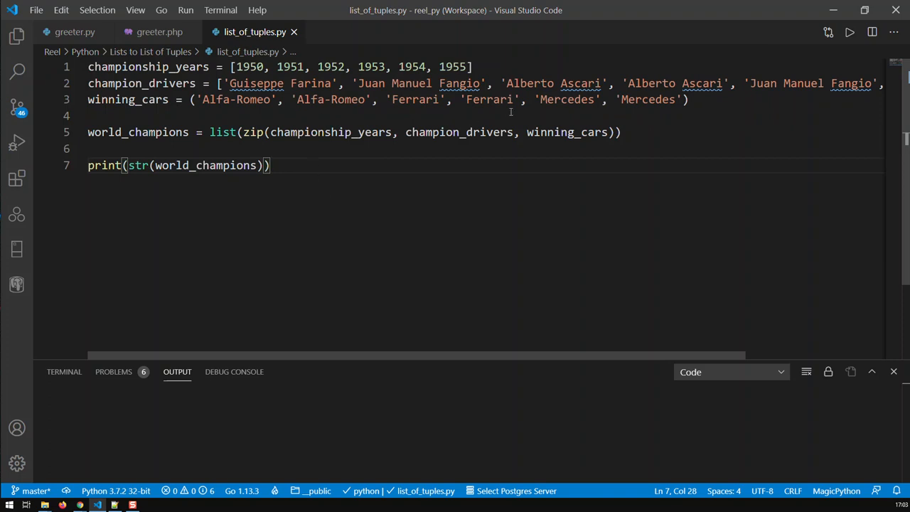
left_click(841, 35)
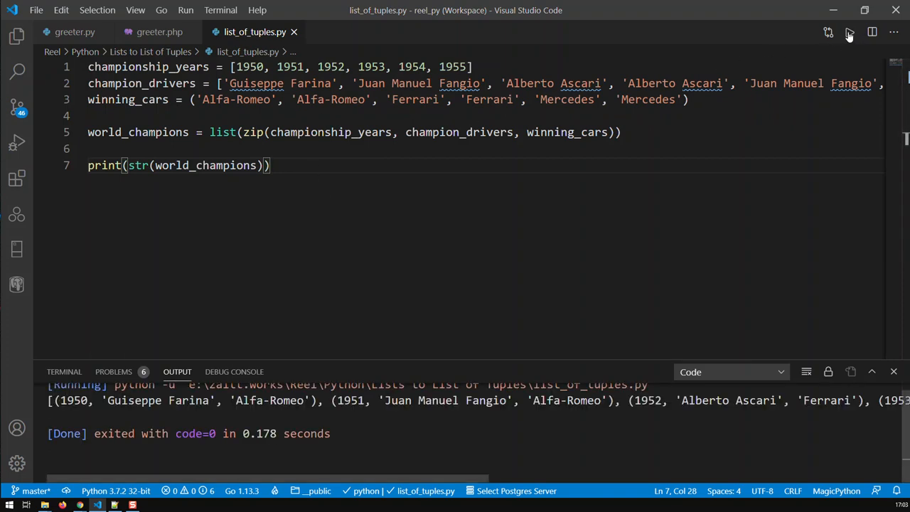